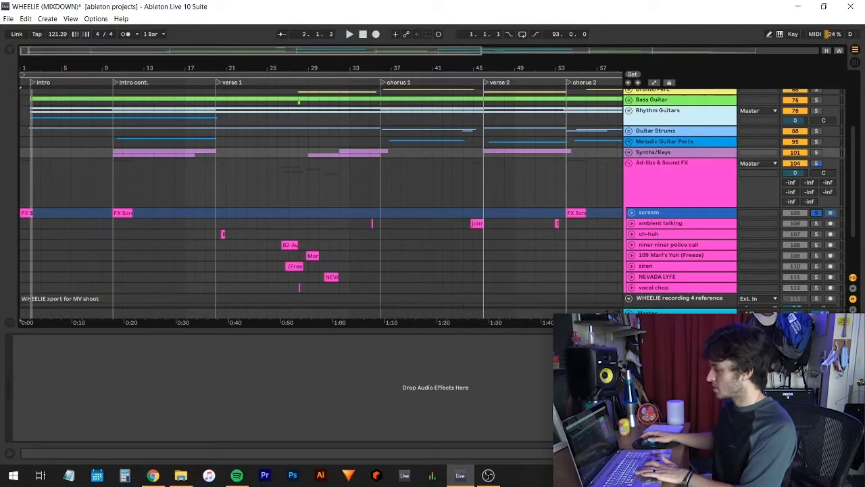
- Expand the Ad-libs & Sound FX group track with its fold arrow
{"action": "left_click", "coordinate": [648, 212]}
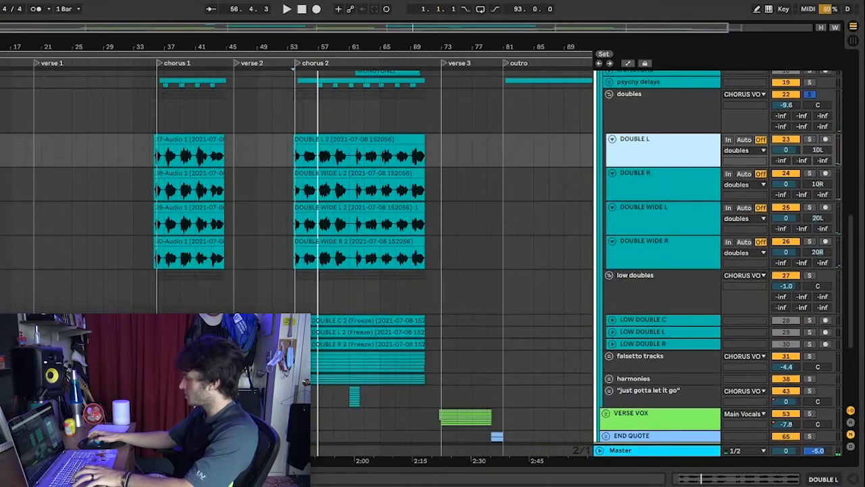
- Unfold the CHORUS VOX doubles group to show its left, right and wide tracks
{"action": "left_click", "coordinate": [635, 275]}
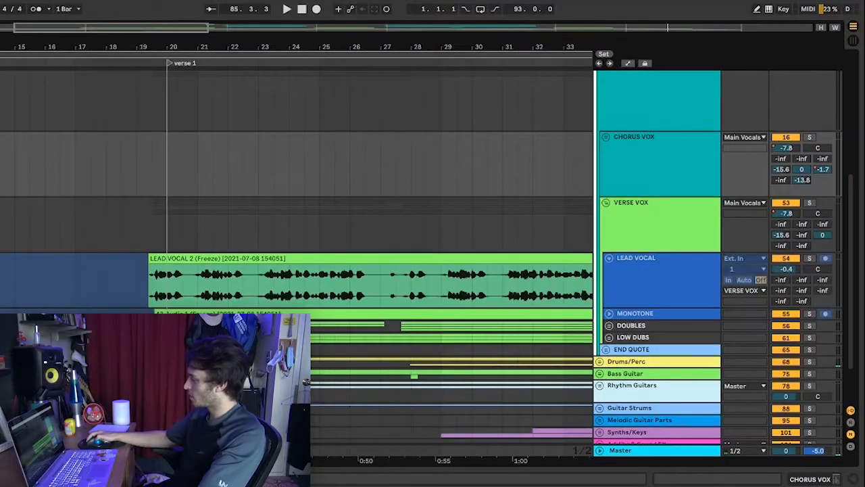
- Scroll down through the VERSE VOX DOUBLES tracks and their clips
{"action": "scroll", "scroll_direction": "down", "scroll_amount": 3}
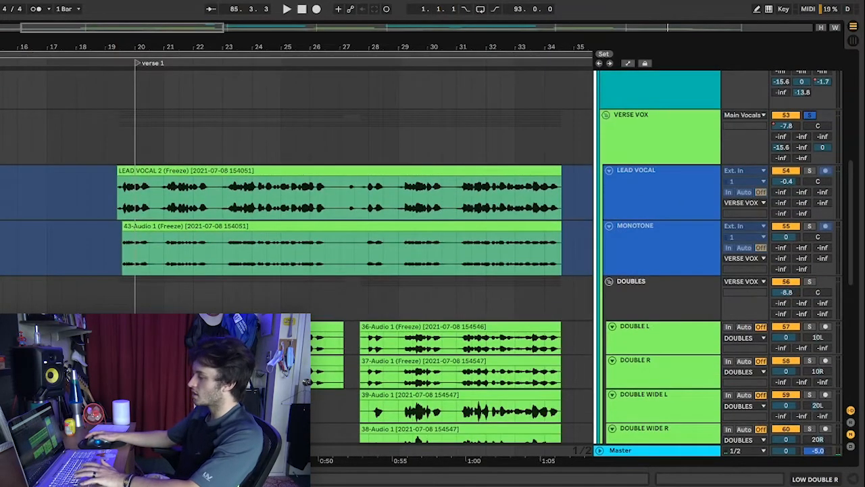
{"action": "scroll", "scroll_direction": "down", "scroll_amount": 3}
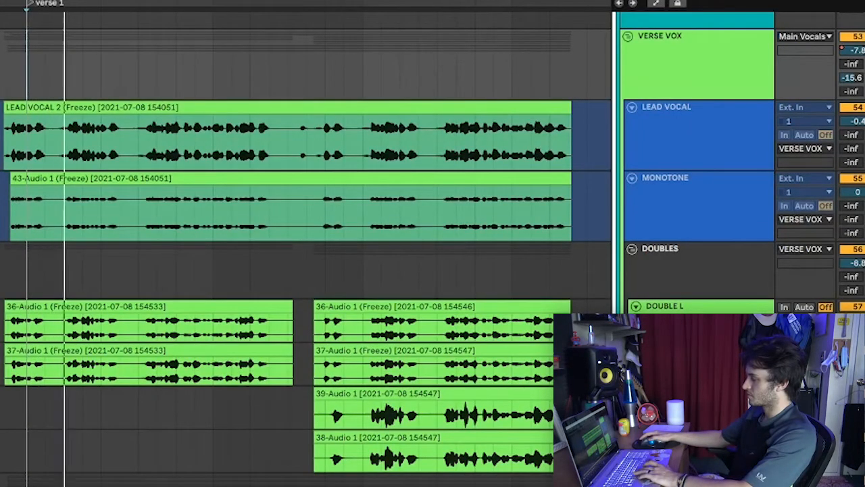
{"action": "scroll", "scroll_direction": "down", "scroll_amount": 3}
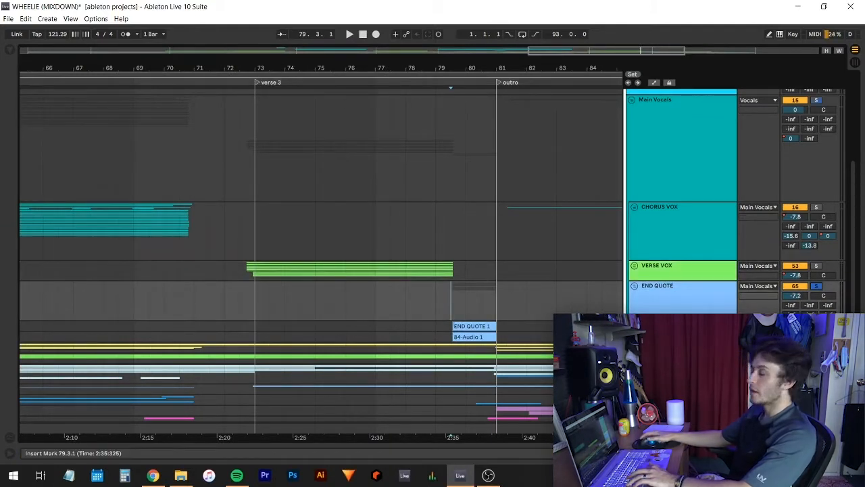
- Select the END QUOTE track header after folding the vocal groups
{"action": "left_click", "coordinate": [657, 285]}
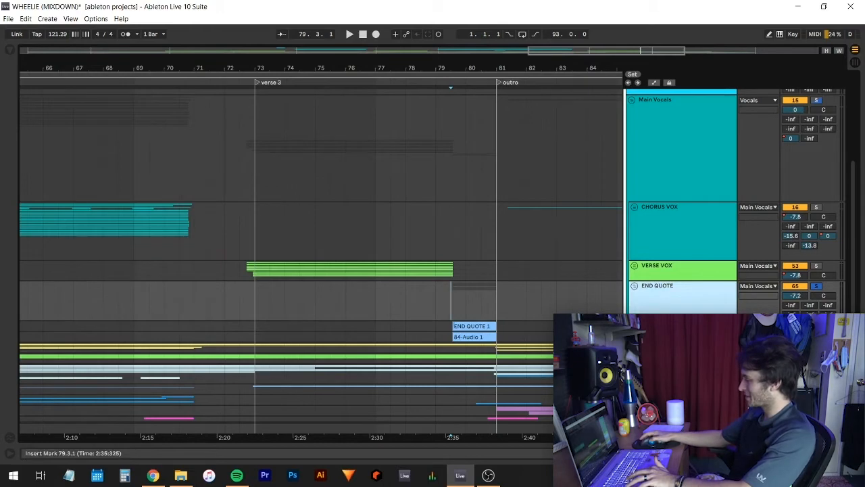